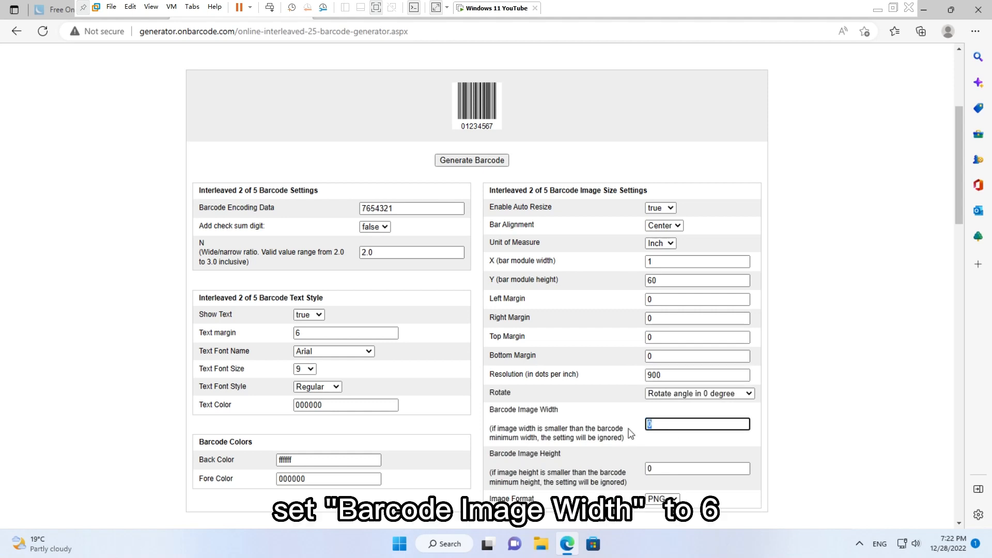
{"action": "type", "text": "2"}
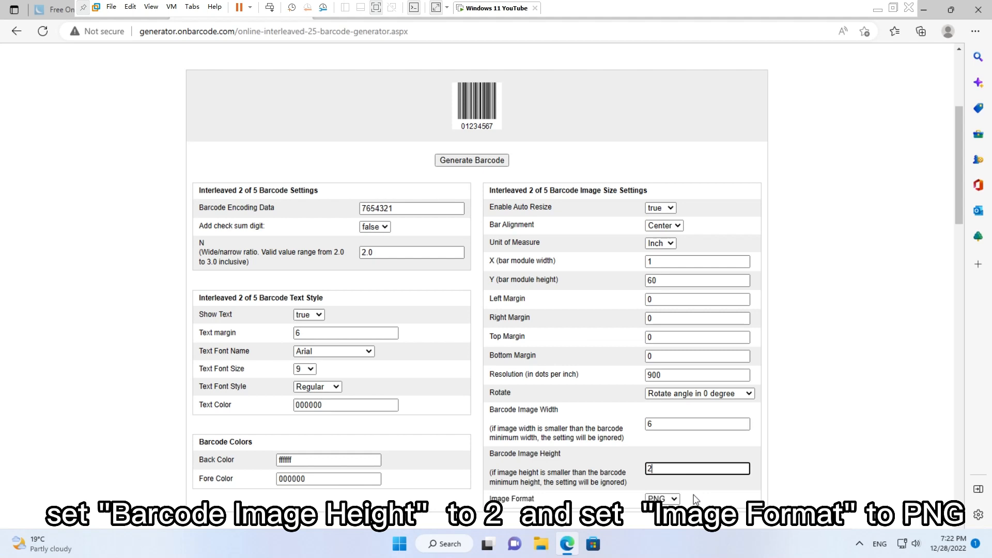